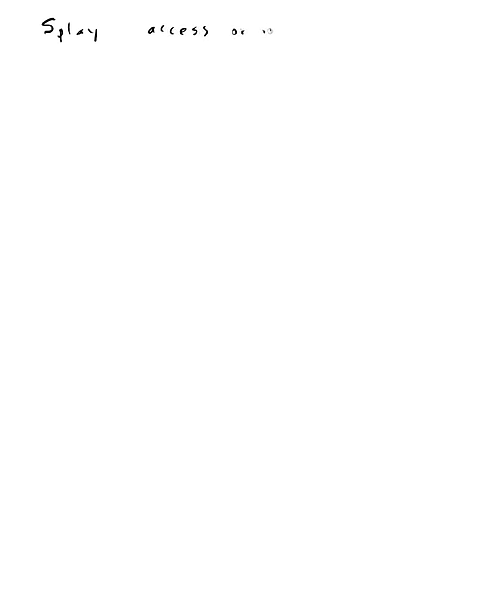
- Handwrite 'Splay: access or insert X, move X to root' at the top
text(insert X,)
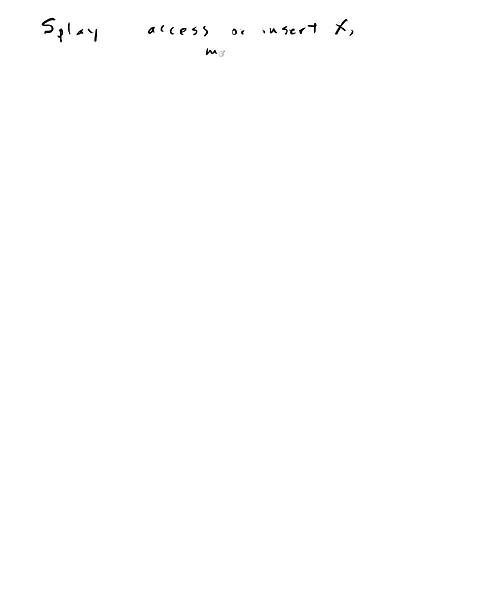
text(move X to)
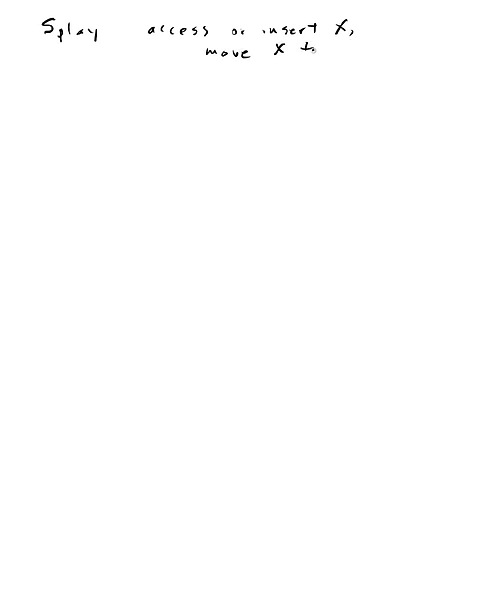
text(toroot.)
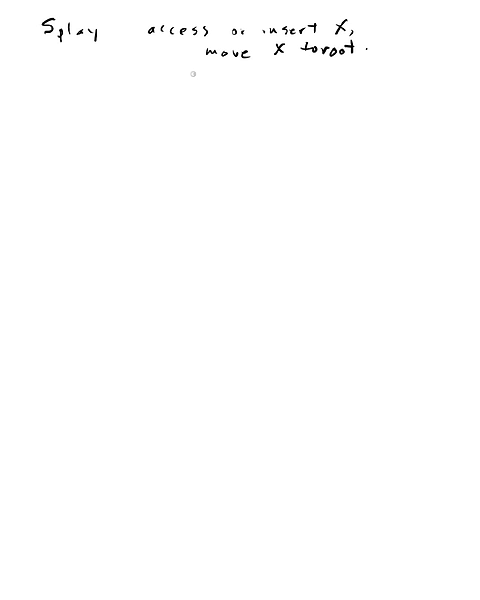
mouse_move(75, 85)
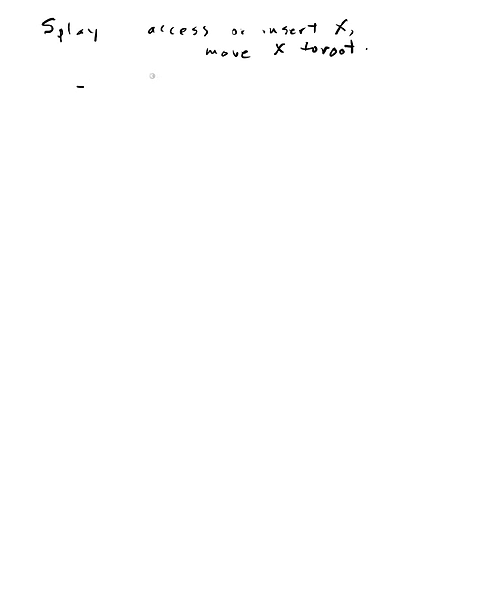
- Sketch P over child X labelled 'BST', arrowed to X rotated above P
drag(130, 110, 155, 78)
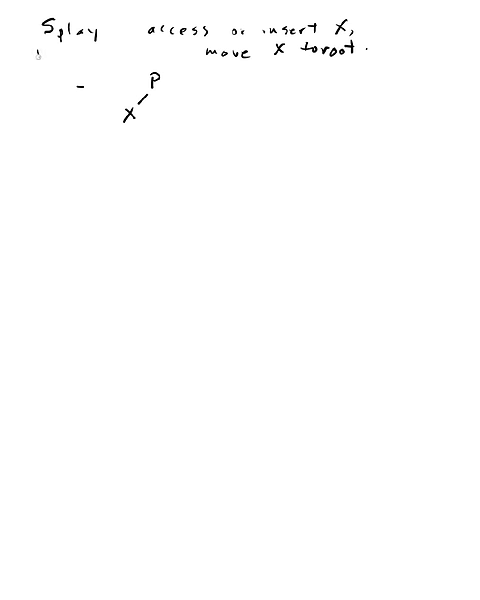
text(BST)
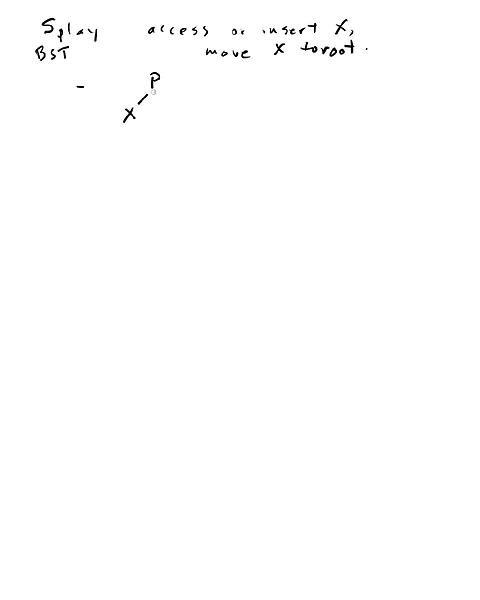
drag(208, 103, 235, 103)
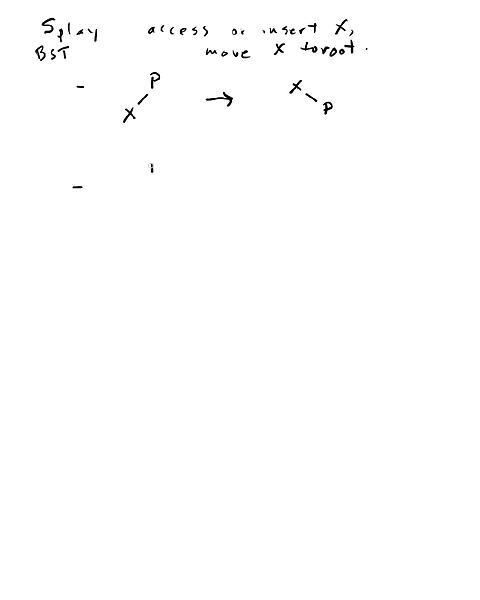
- Draw the G–P–X chain labelled 'zig zig' with rotations 1 and 2, and the X–P–G result
click(152, 170)
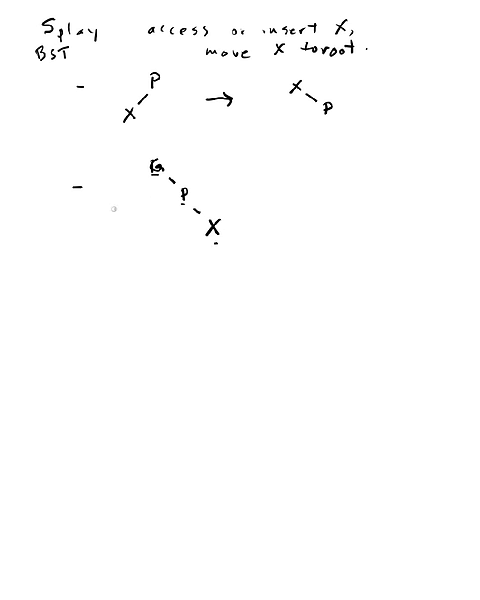
text(zig)
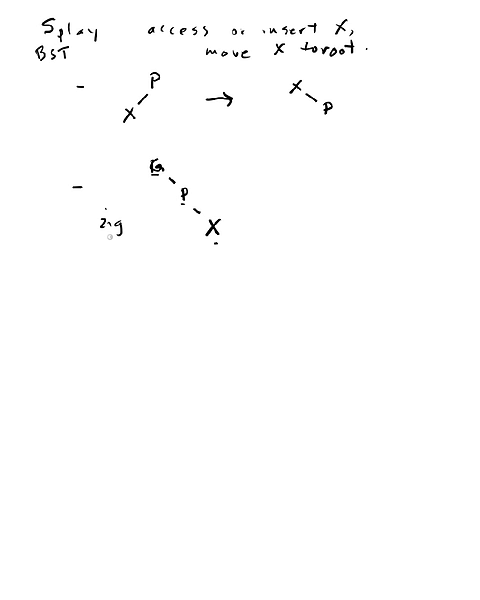
text(zig)
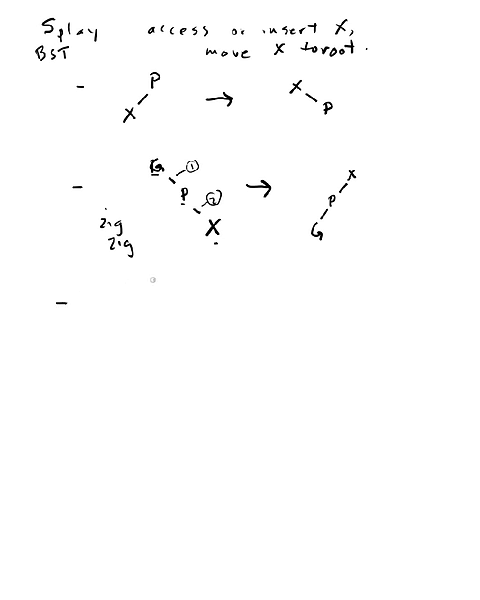
- Draw G, right child P, left grandchild X labelled 'zig zag', numbered rotations, and result starting with P
drag(152, 300, 195, 308)
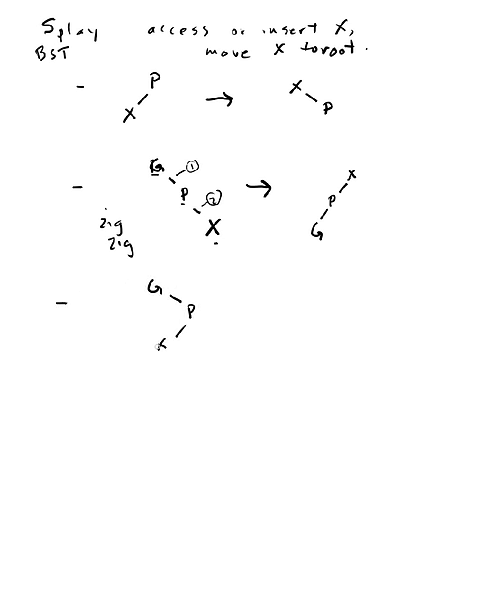
text(zig)
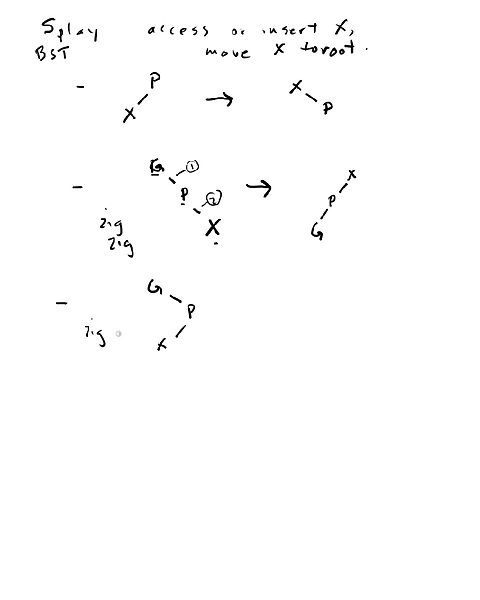
text(zag)
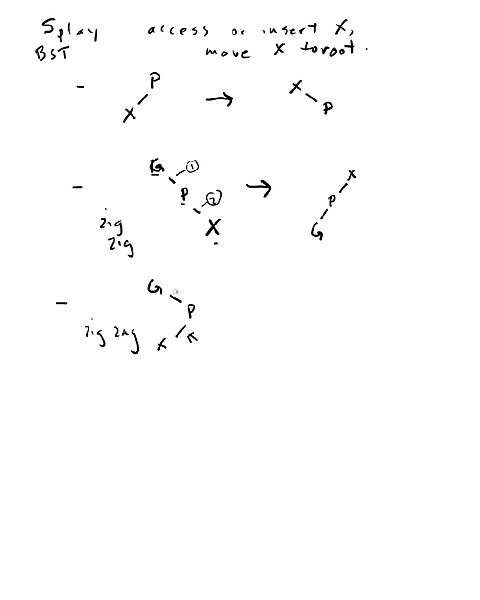
text(1)
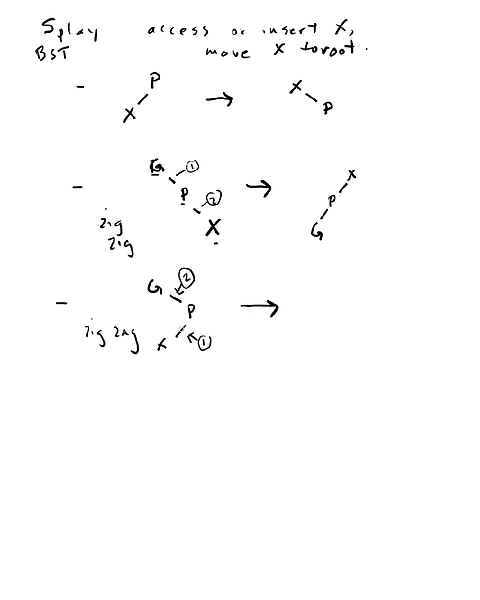
text(P)
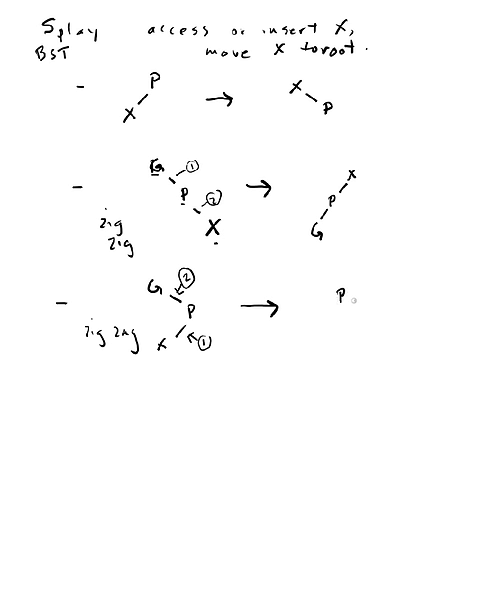